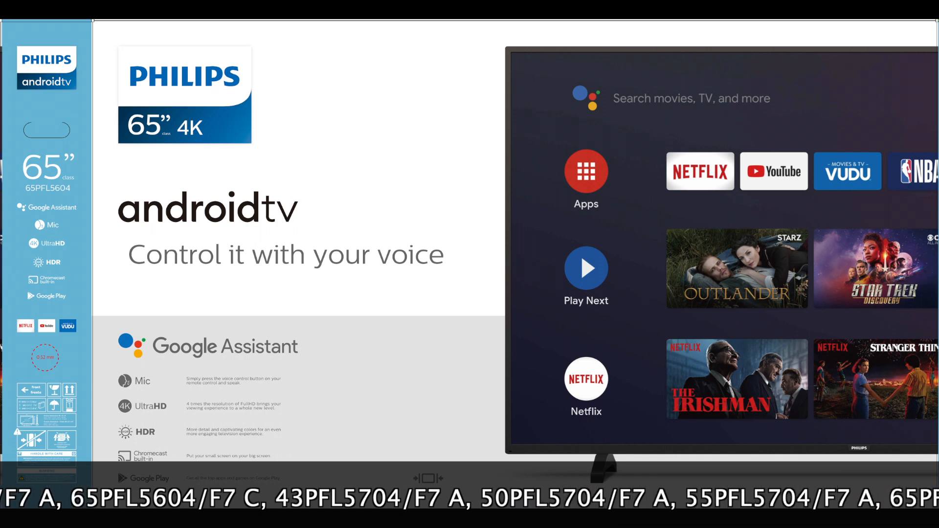
Step: Choose English as the setup language on the Welcome screen
{"action": "scroll", "scroll_direction": "left", "scroll_amount": 3}
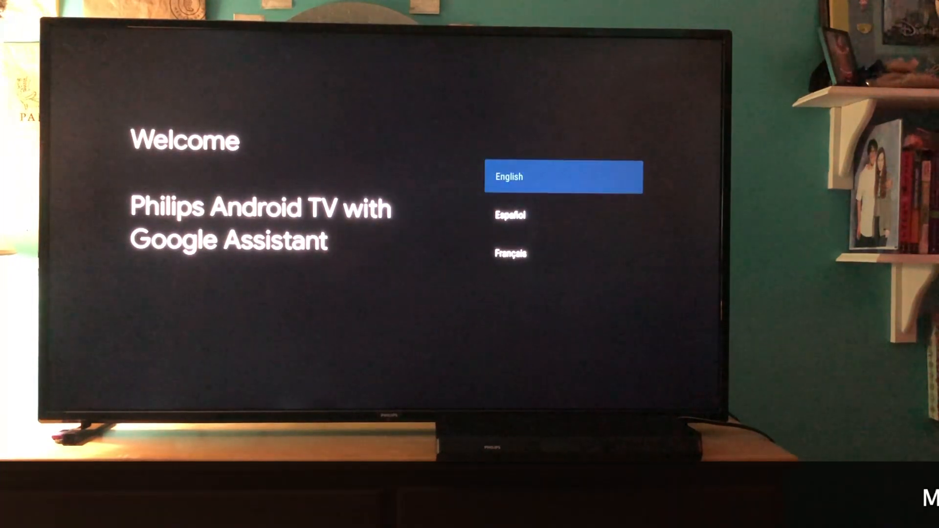
{"action": "left_click", "coordinate": [564, 176]}
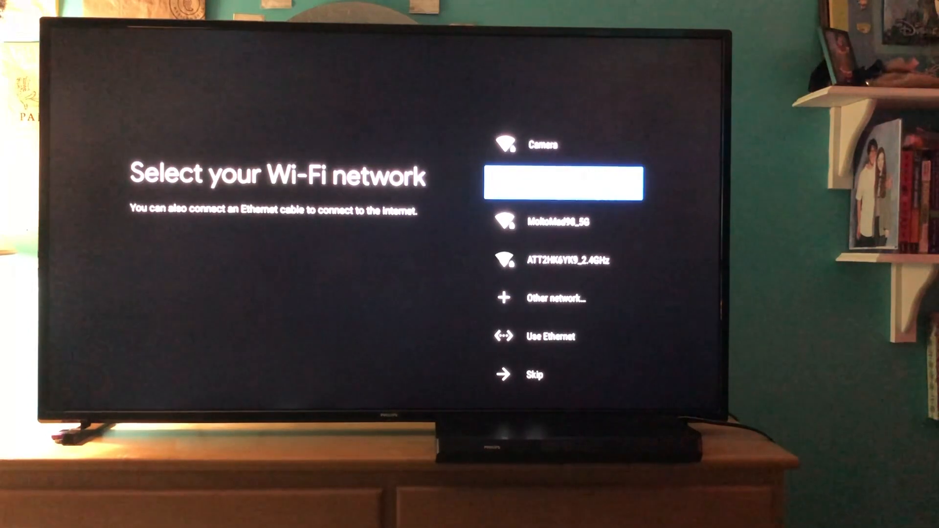
Step: Select the MoltoMad98_5G Wi-Fi network and begin entering its password
{"action": "key", "text": "Down"}
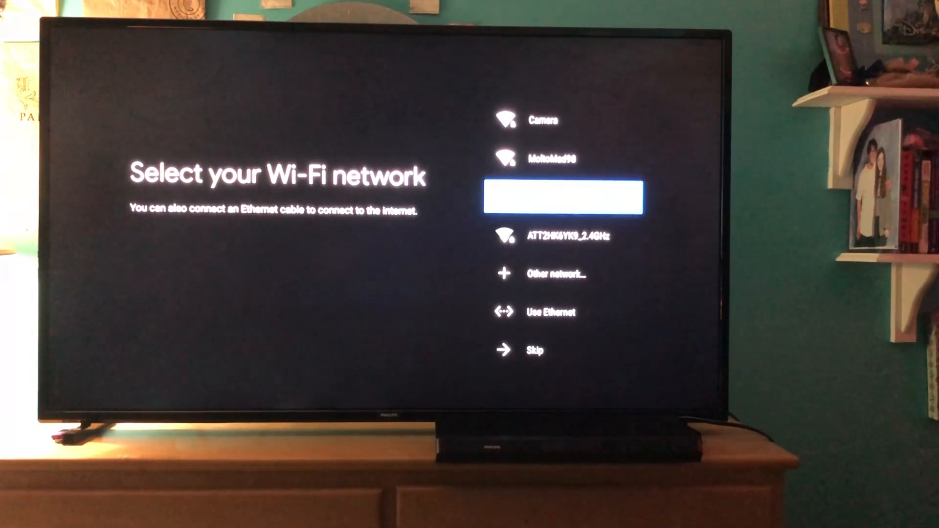
{"action": "left_click", "coordinate": [563, 197]}
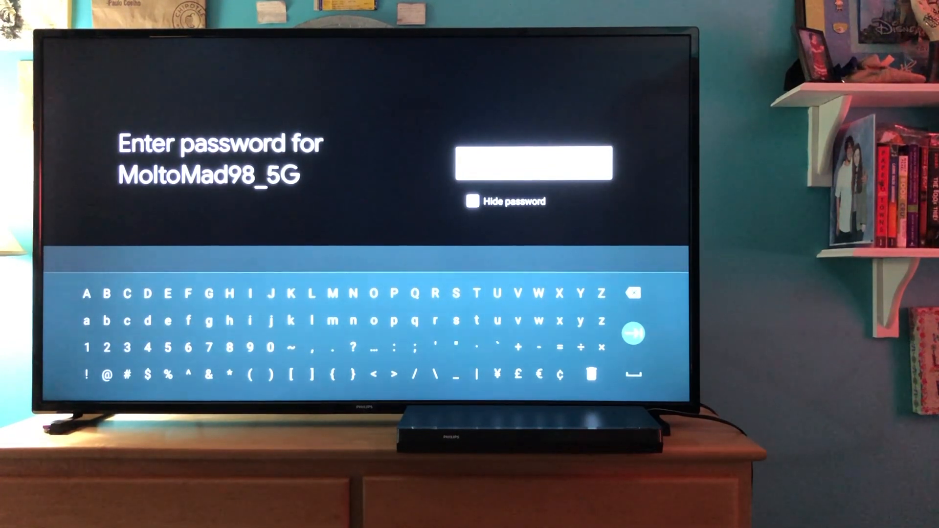
{"action": "left_click", "coordinate": [632, 332]}
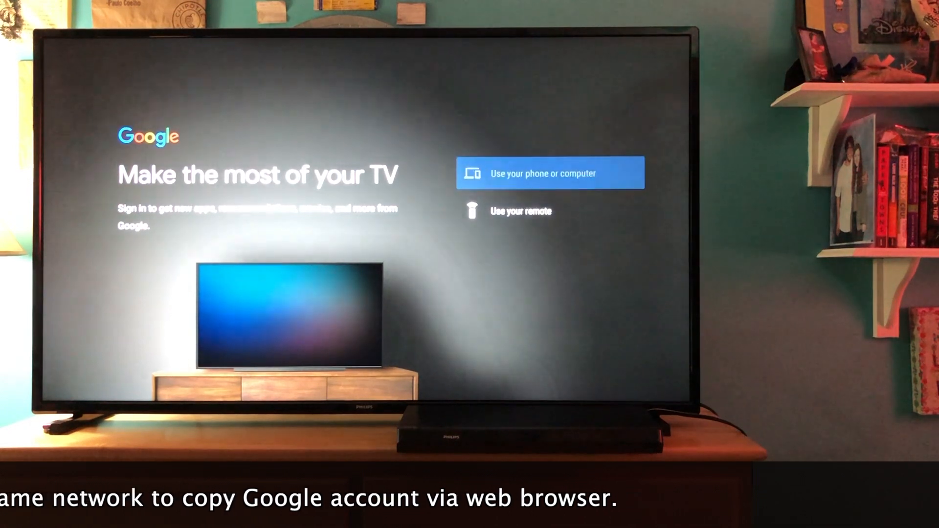
{"action": "left_click", "coordinate": [549, 173]}
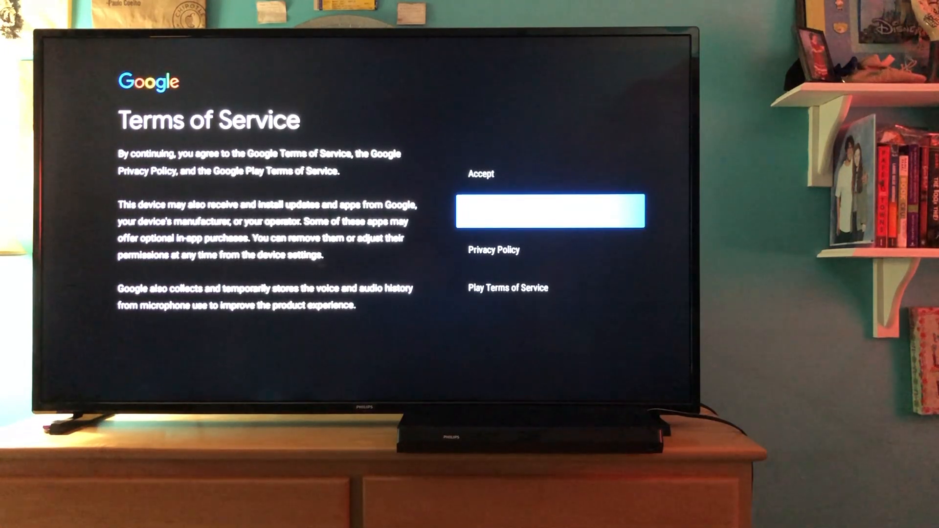
Step: Accept the Google Terms of Service and proceed to the Help improve Android screen
{"action": "left_click", "coordinate": [551, 212]}
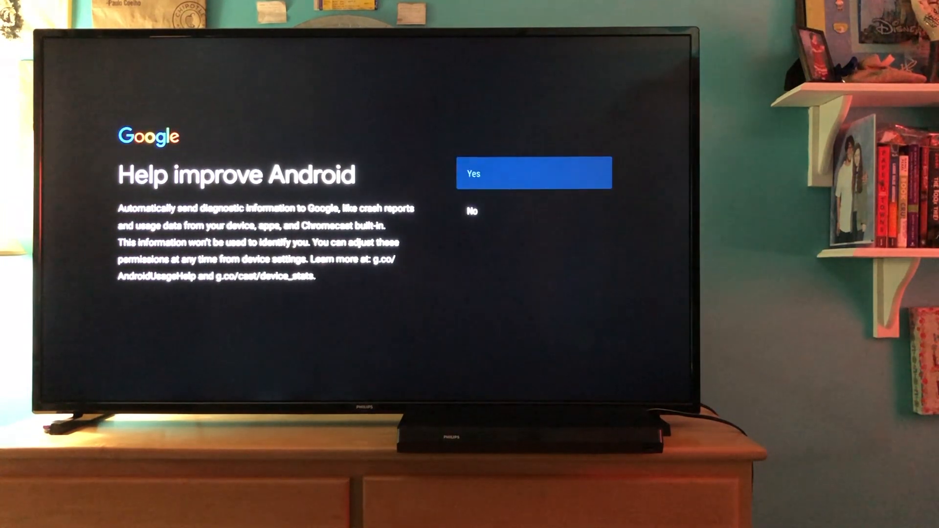
{"action": "left_click", "coordinate": [533, 173]}
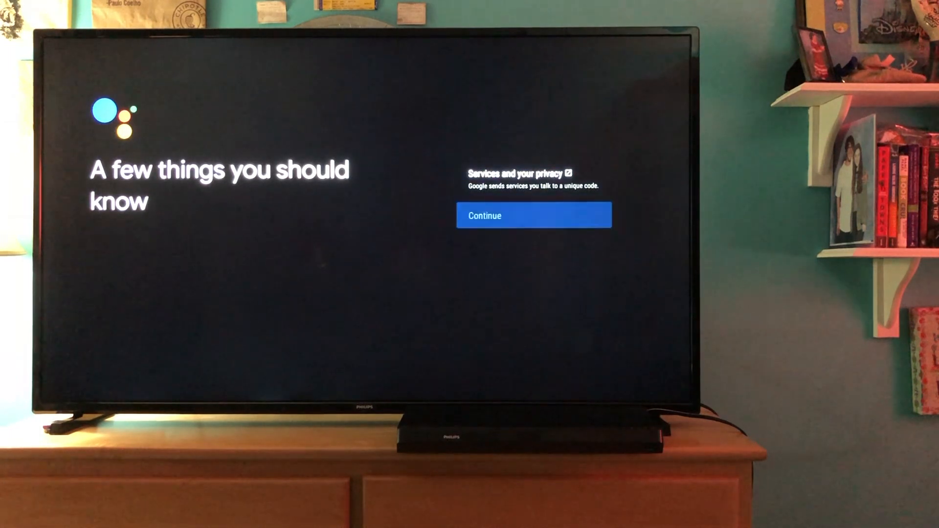
Step: Accept the 'A few things you should know' privacy notice and continue
{"action": "left_click", "coordinate": [534, 215]}
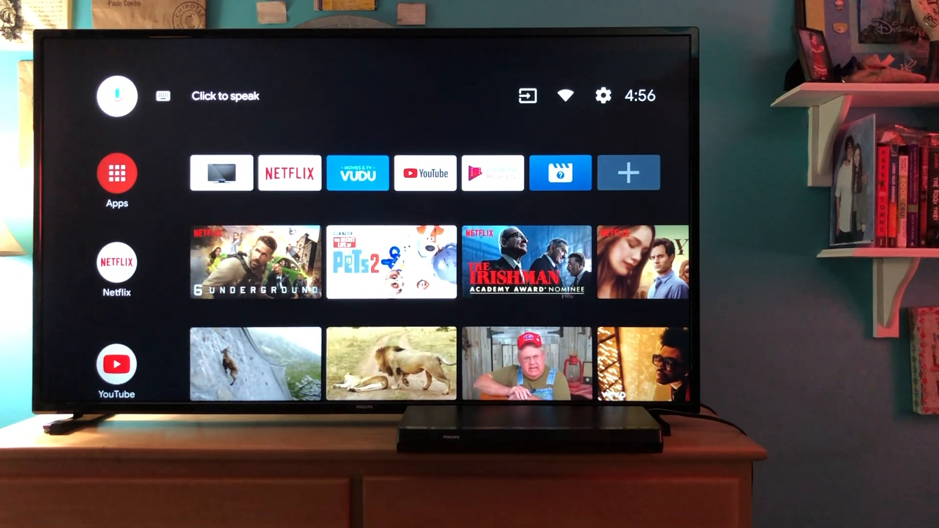
{"action": "left_click", "coordinate": [162, 96]}
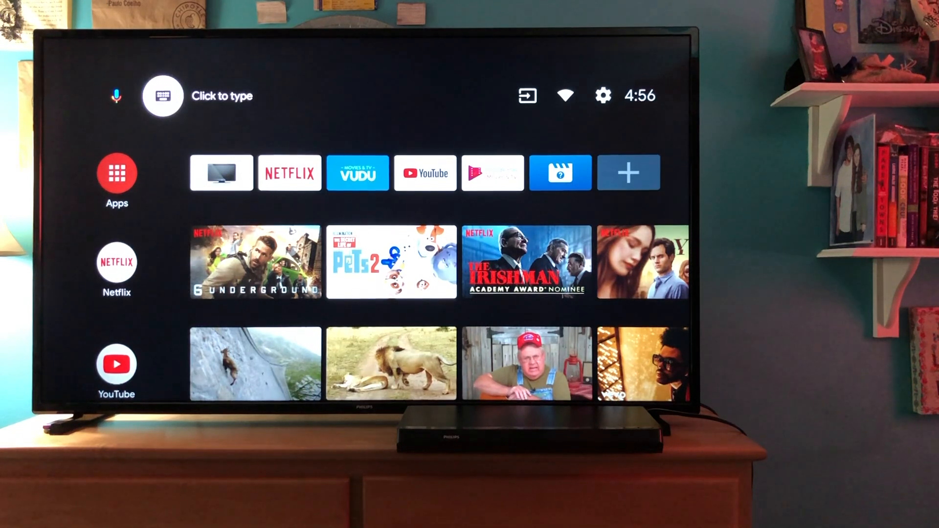
{"action": "left_click", "coordinate": [115, 95]}
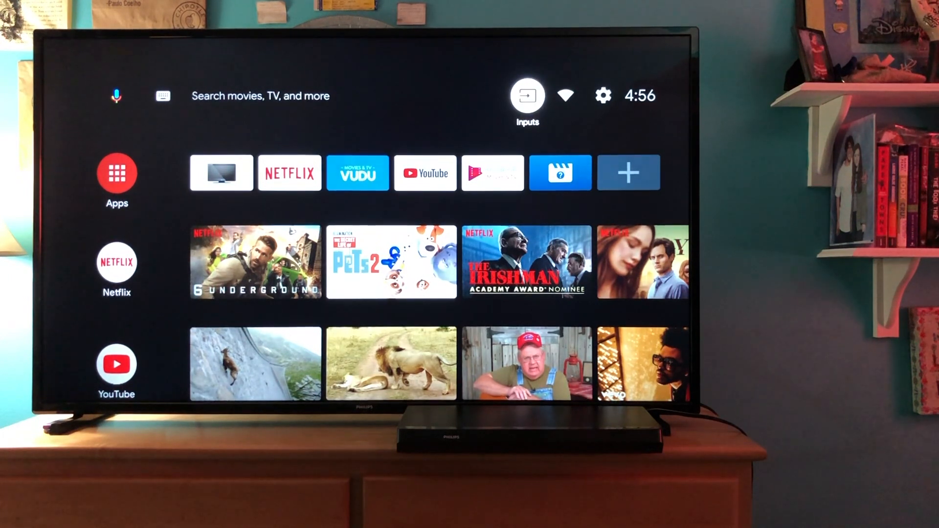
{"action": "left_click", "coordinate": [526, 95]}
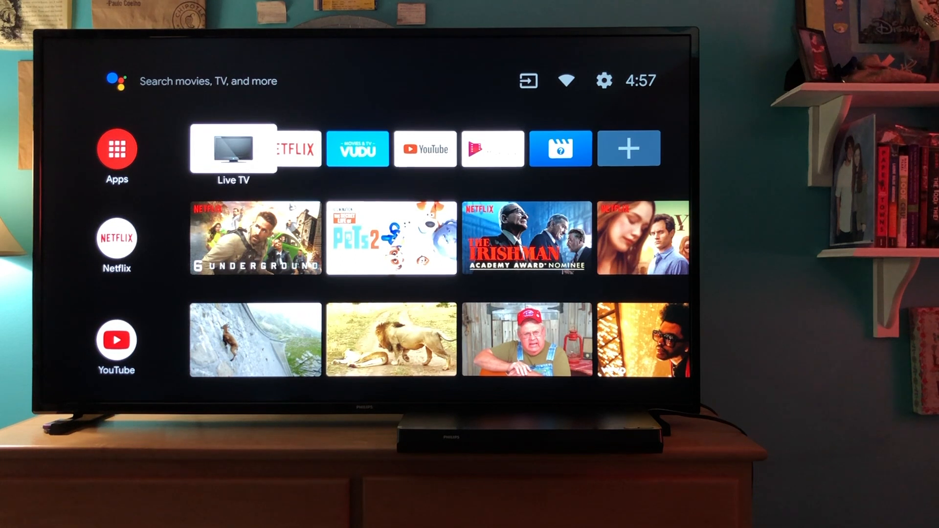
Step: Browse down through the home screen's lower channel rows
{"action": "scroll", "scroll_direction": "down", "scroll_amount": 3}
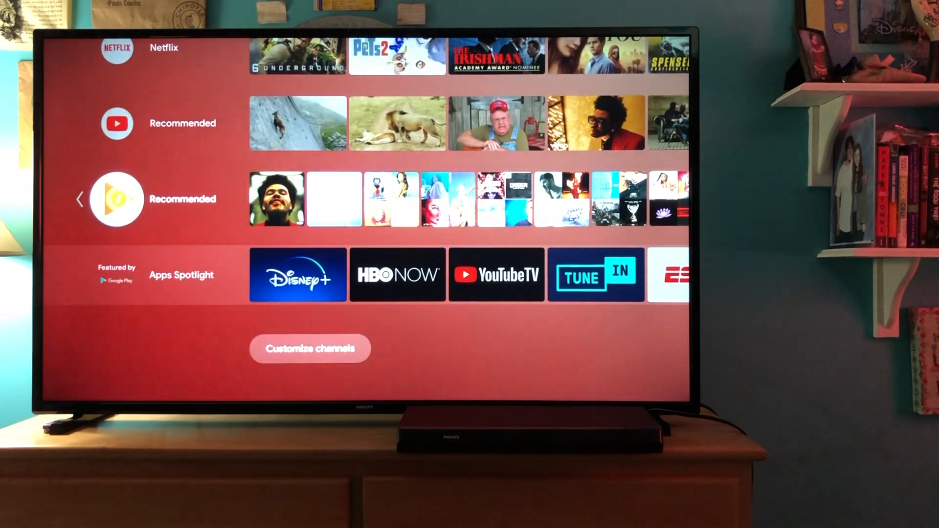
{"action": "key", "text": "Down"}
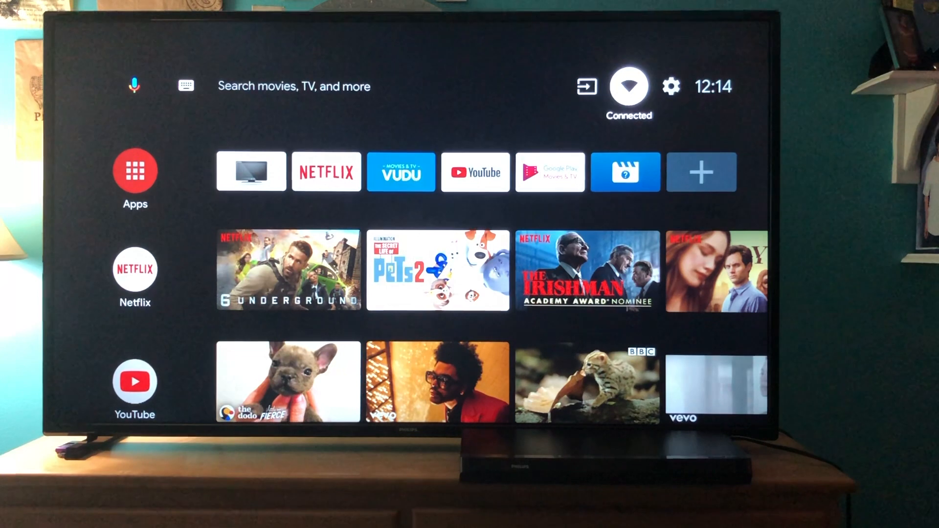
Step: Reach the device-name Change list via Settings > Device Preferences > About
{"action": "left_click", "coordinate": [670, 86]}
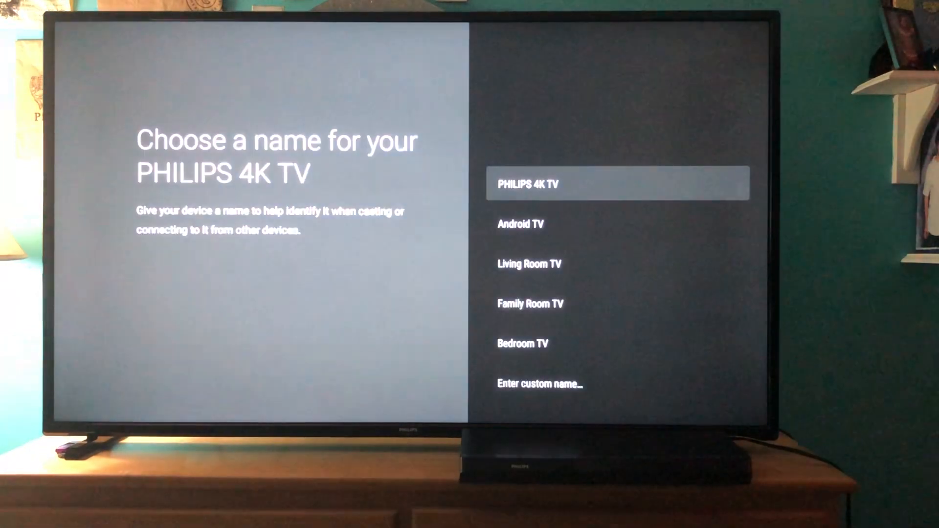
{"action": "key", "text": "Down"}
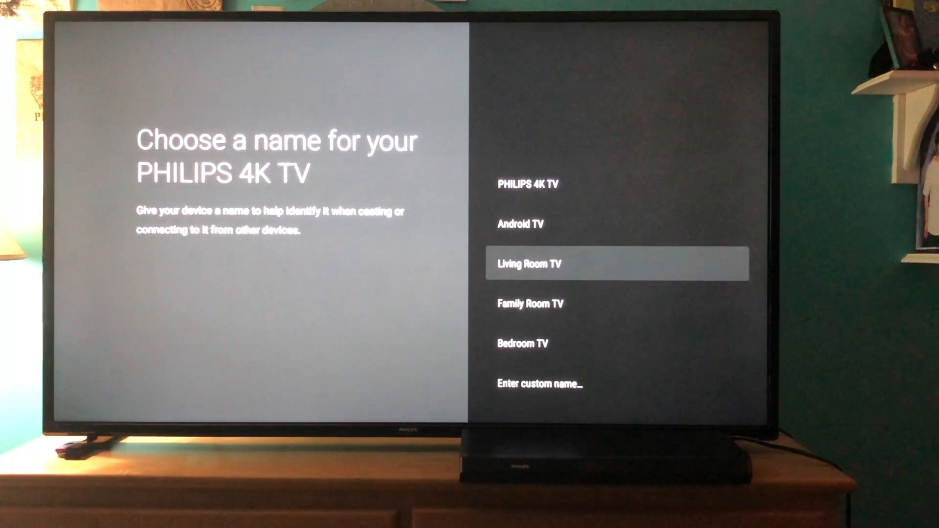
{"action": "key", "text": "down"}
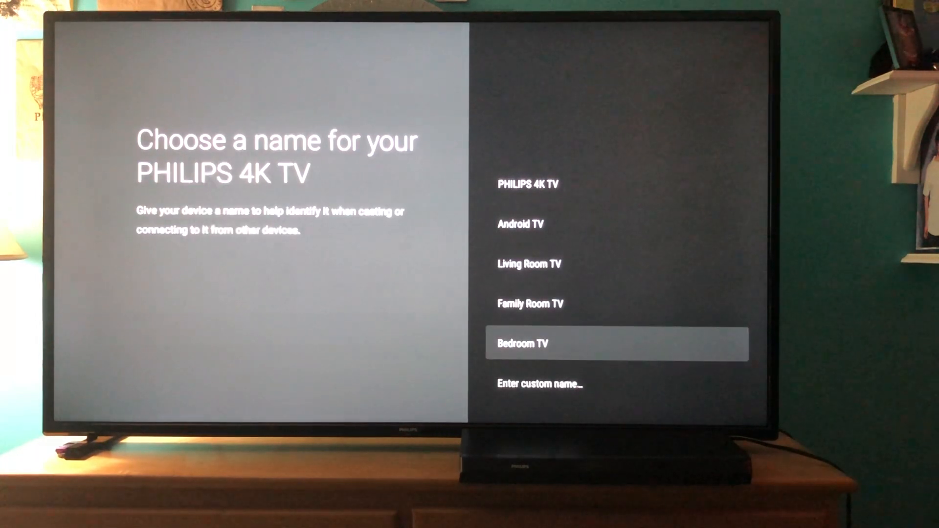
{"action": "key", "text": "up"}
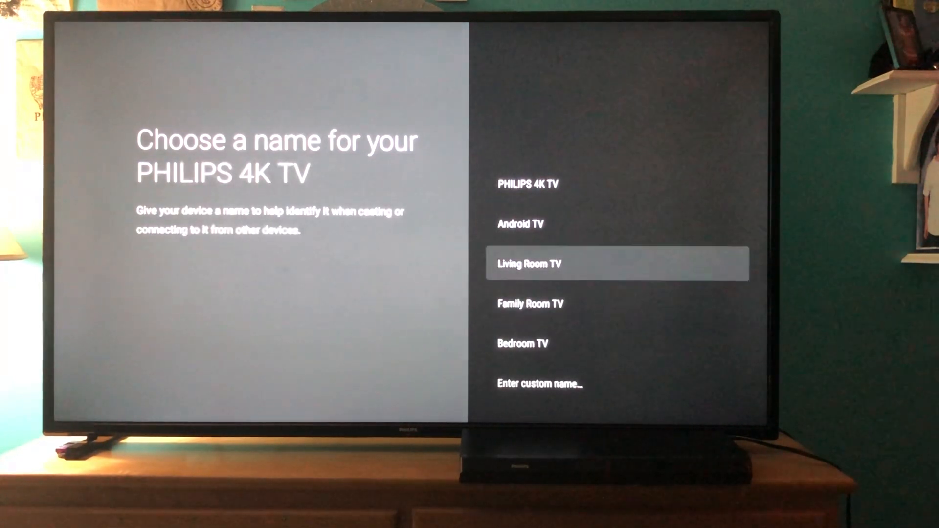
{"action": "key", "text": "Down"}
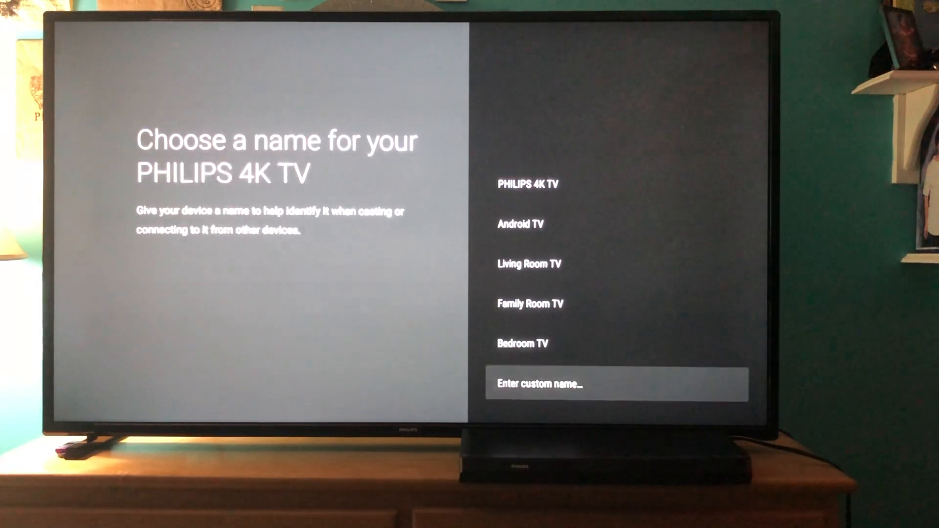
{"action": "left_click", "coordinate": [617, 383]}
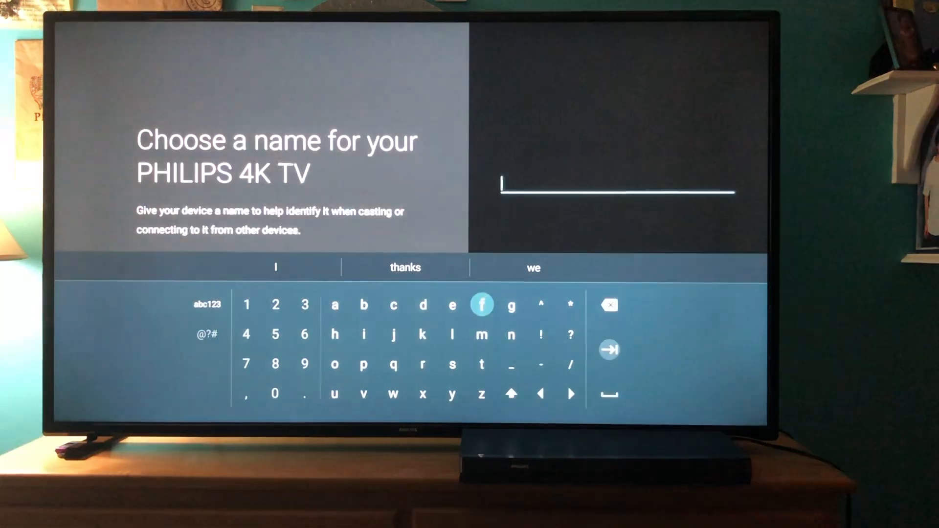
Step: Spell the custom device name 'fred' with the on-screen keyboard
{"action": "left_click", "coordinate": [481, 305]}
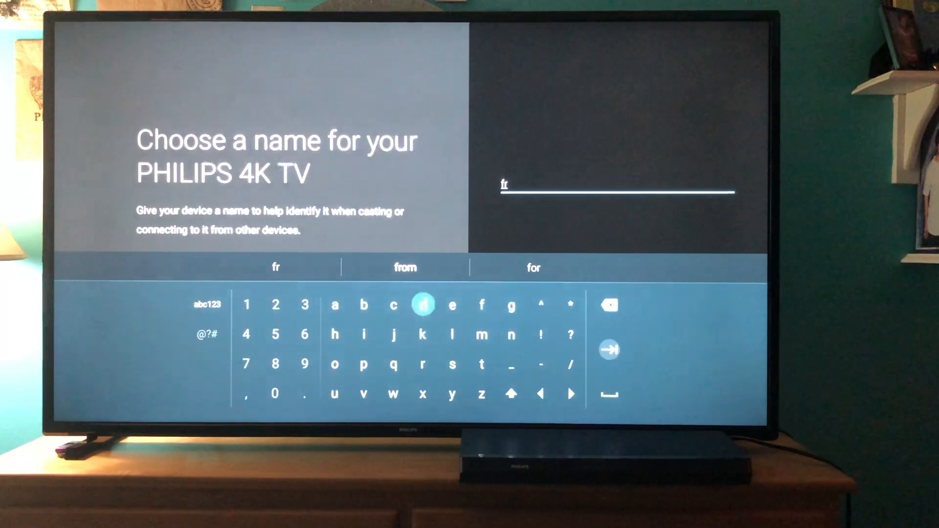
{"action": "left_click", "coordinate": [452, 305]}
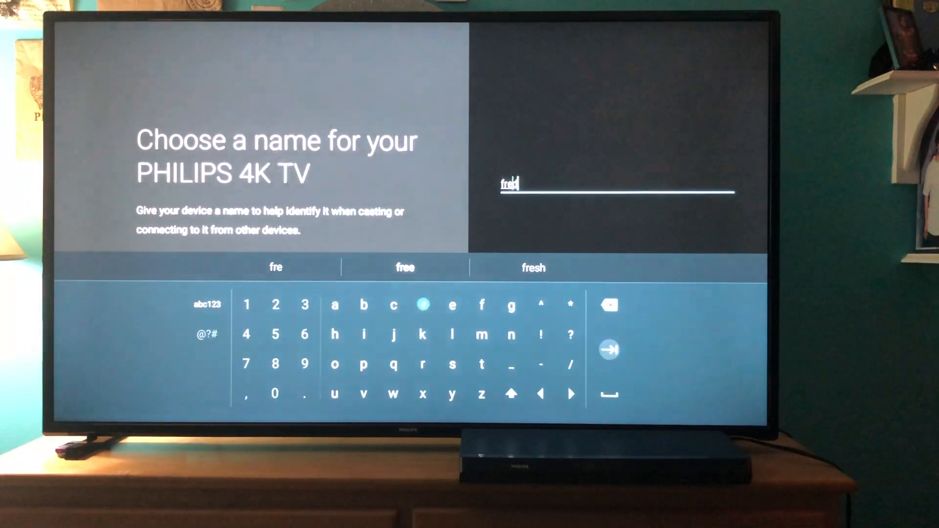
{"action": "left_click", "coordinate": [423, 305]}
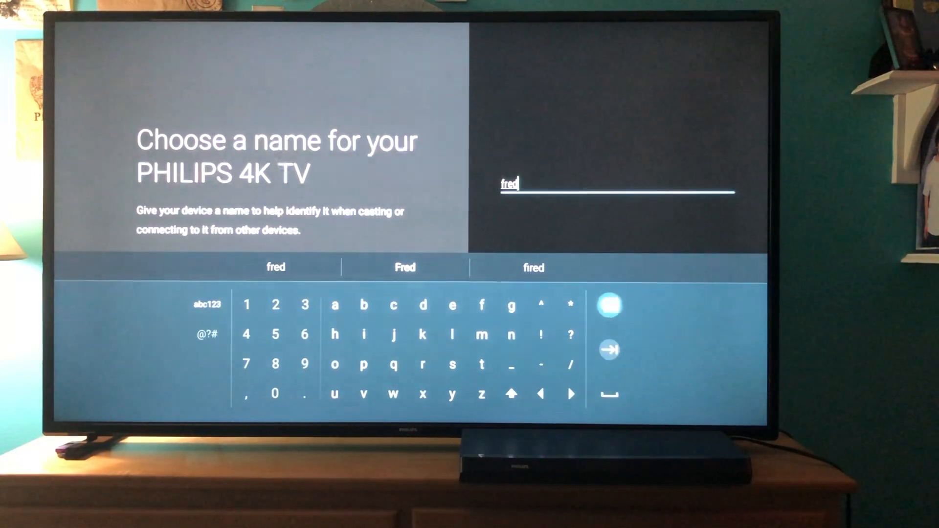